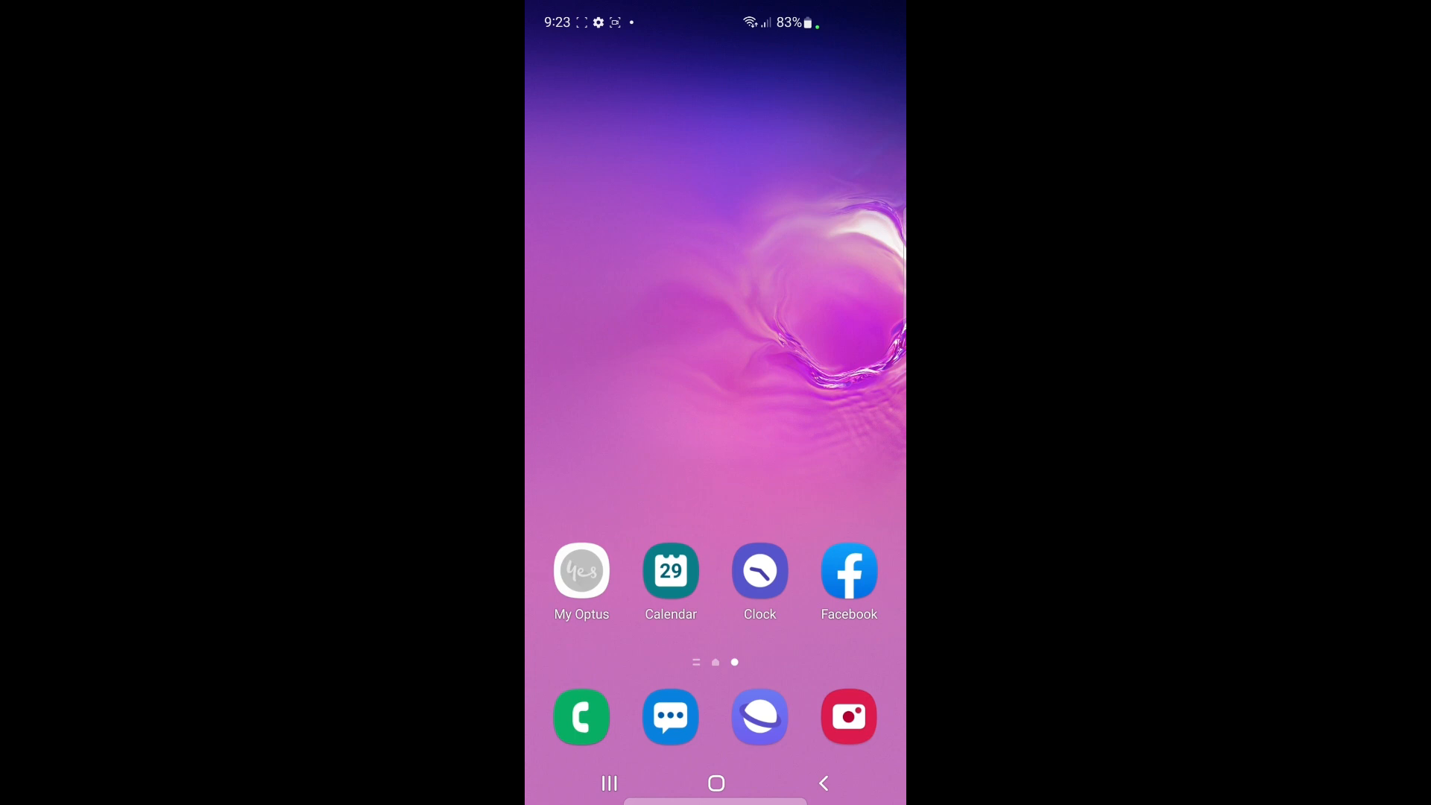
Swipe to the app drawer and launch Microsoft Teams to its Home page
{"action": "scroll", "scroll_direction": "left", "scroll_amount": 3}
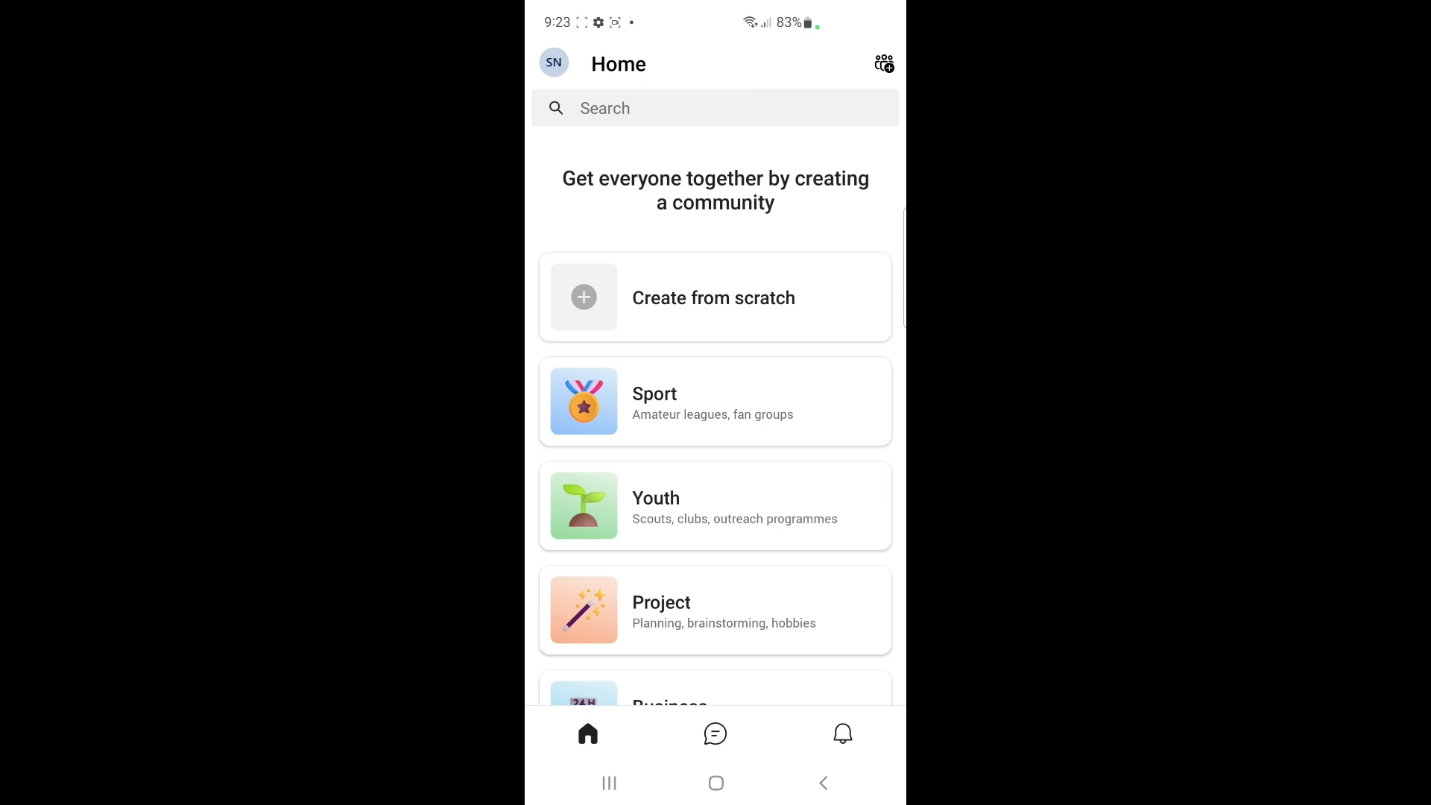
Switch to the Chat list, where an incoming group call arrives
{"action": "left_click", "coordinate": [715, 734]}
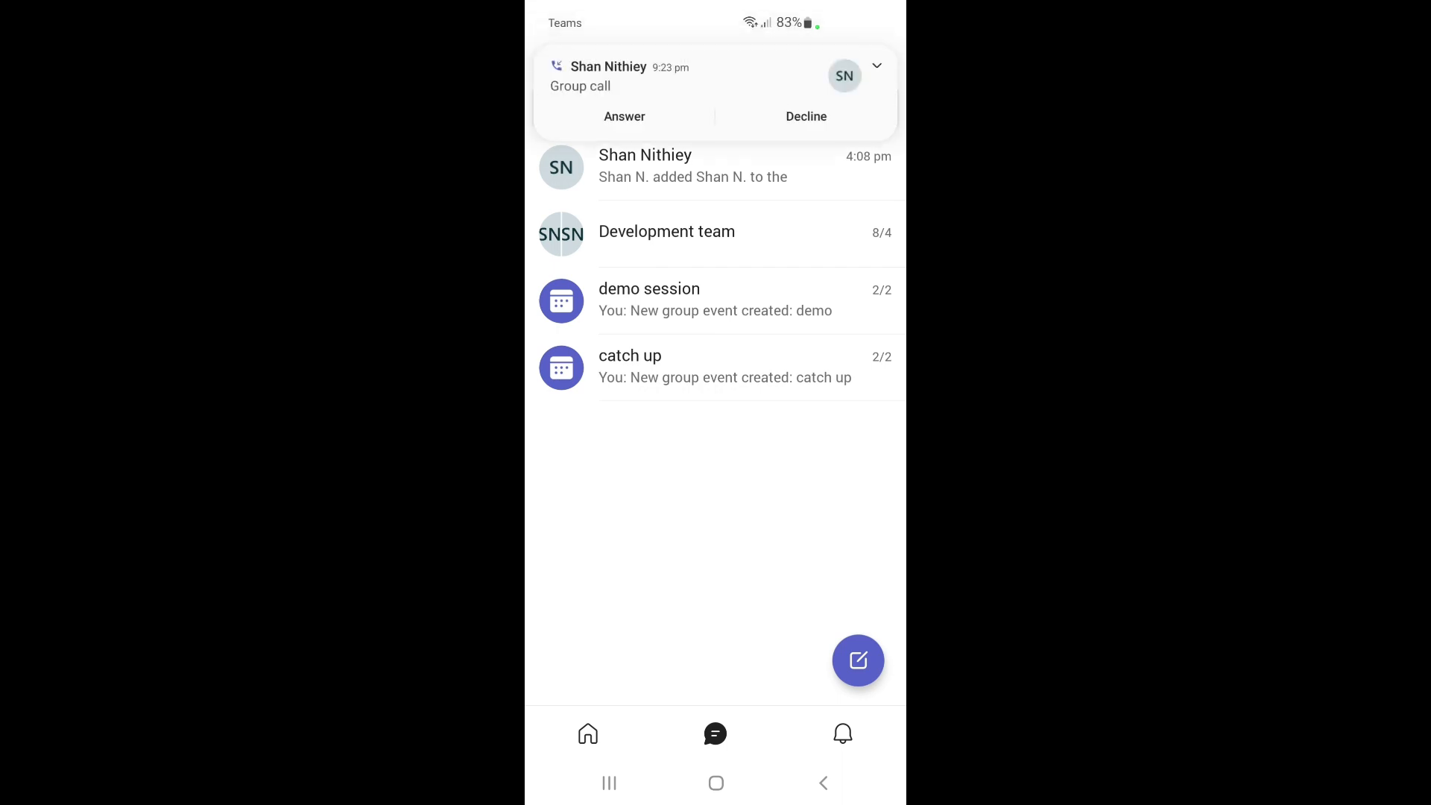
Answer the Development team group call and reveal the More options in-call actions
{"action": "left_click", "coordinate": [625, 116]}
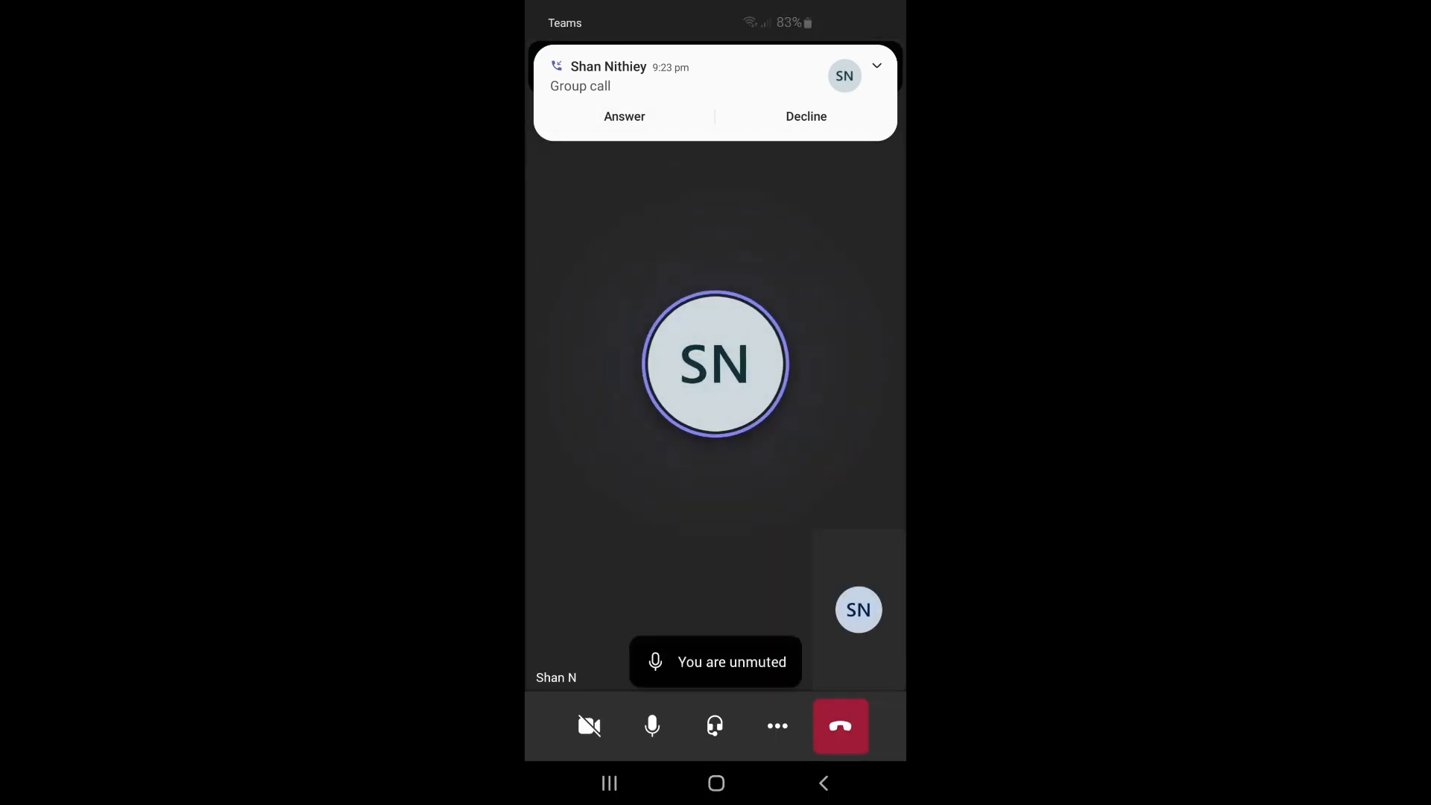
{"action": "left_click", "coordinate": [625, 116]}
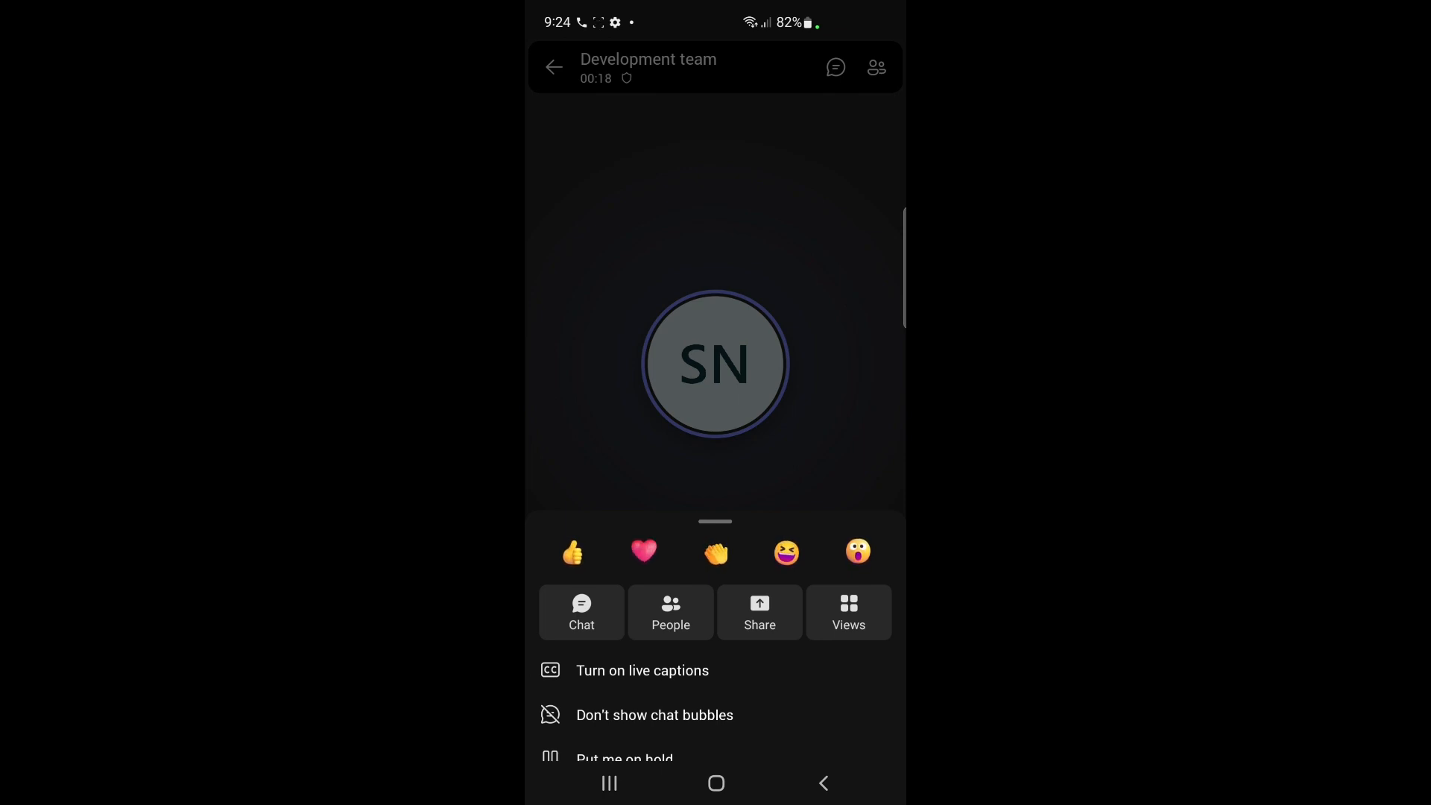
Choose Share > Share screen, reaching the system prompt to allow casting
{"action": "left_click", "coordinate": [758, 613]}
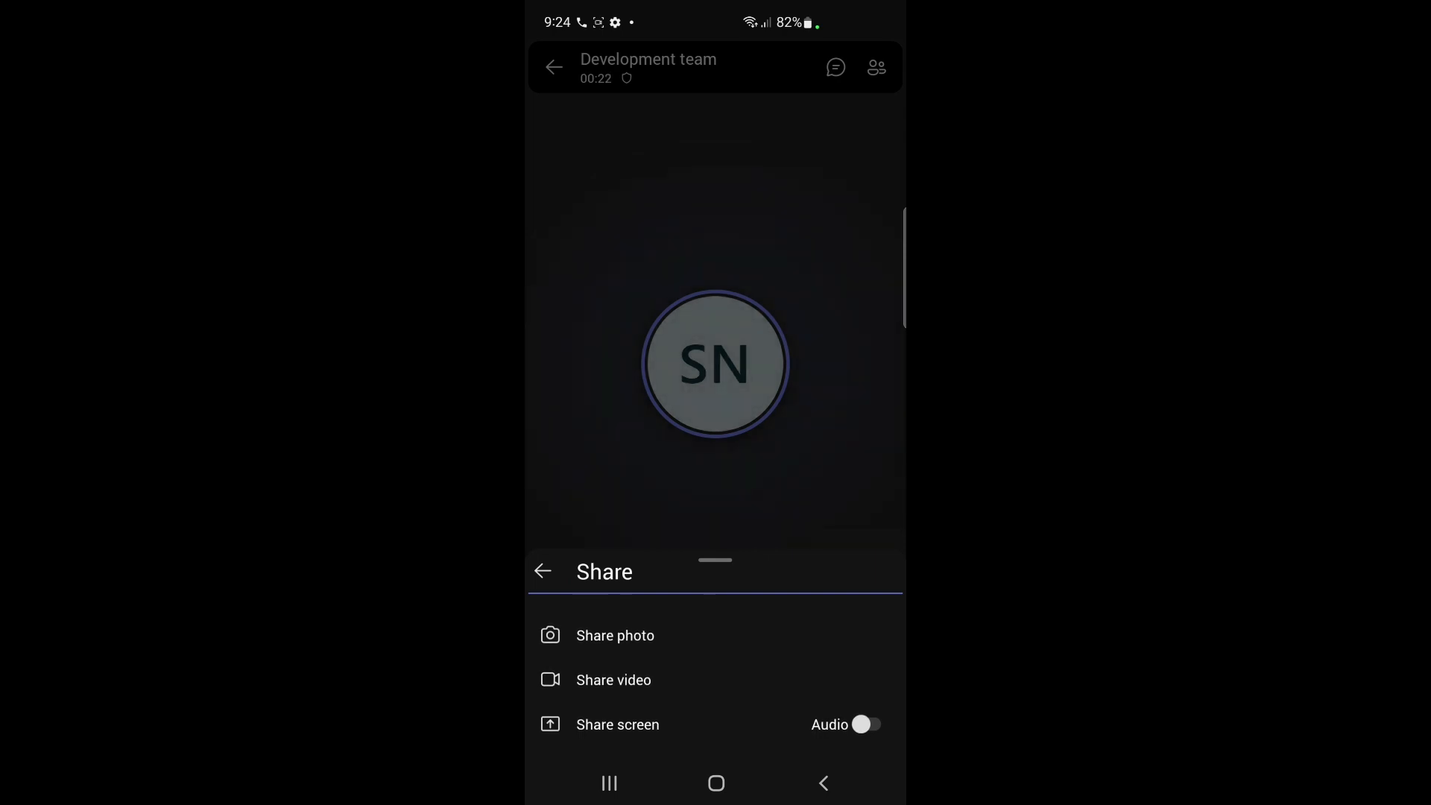
{"action": "left_click", "coordinate": [617, 725]}
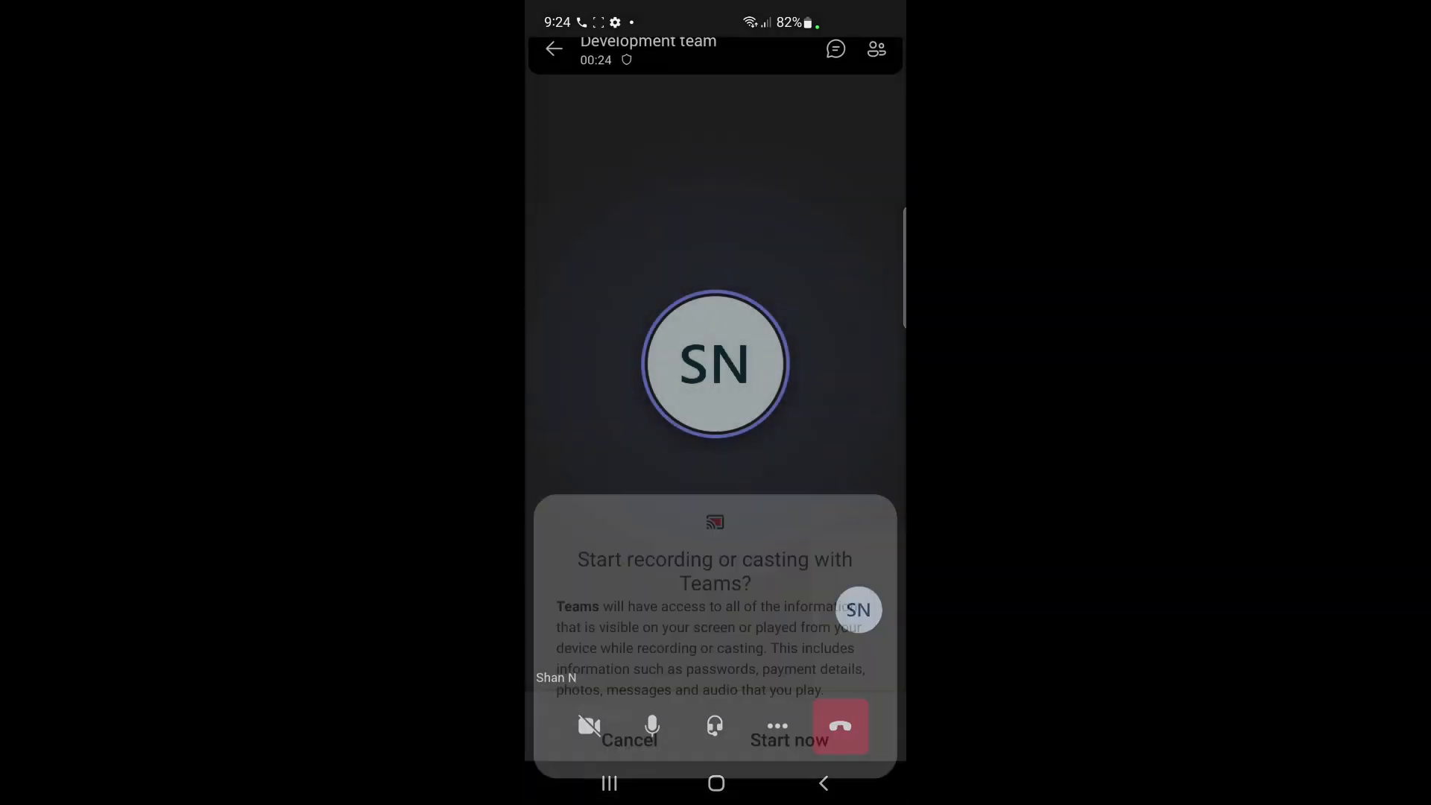